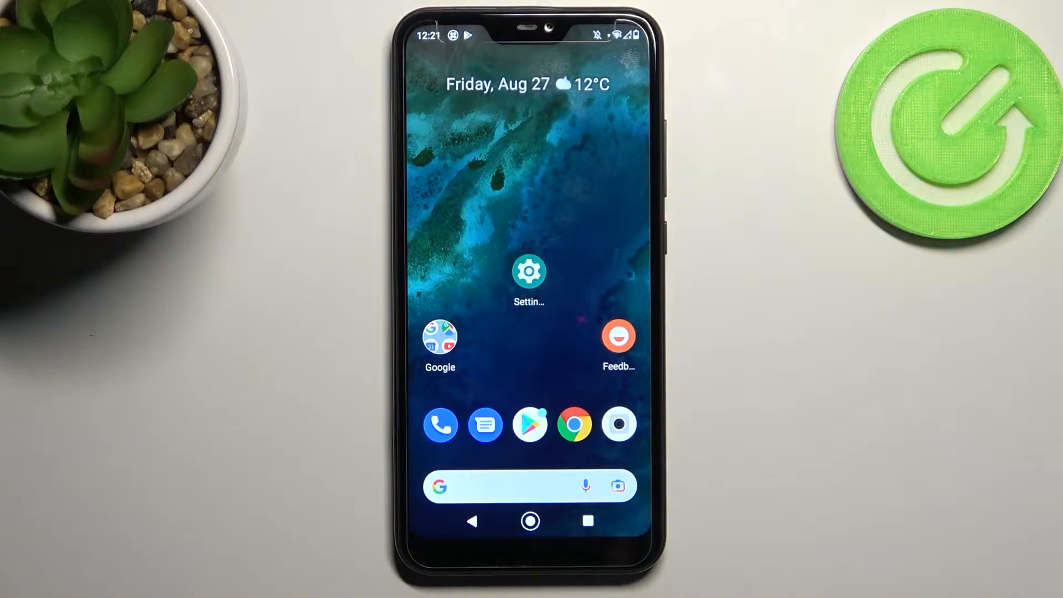
Search the Play Store for "volume styles" to bring up the Volume Styles listing.
{"action": "left_click", "coordinate": [528, 424]}
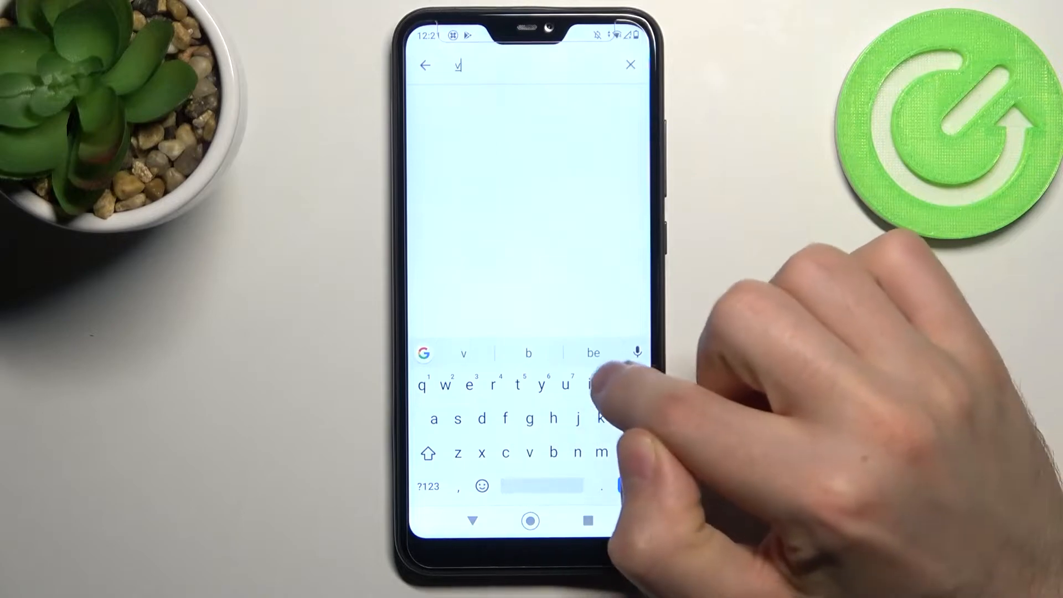
{"action": "type", "text": "volume styles"}
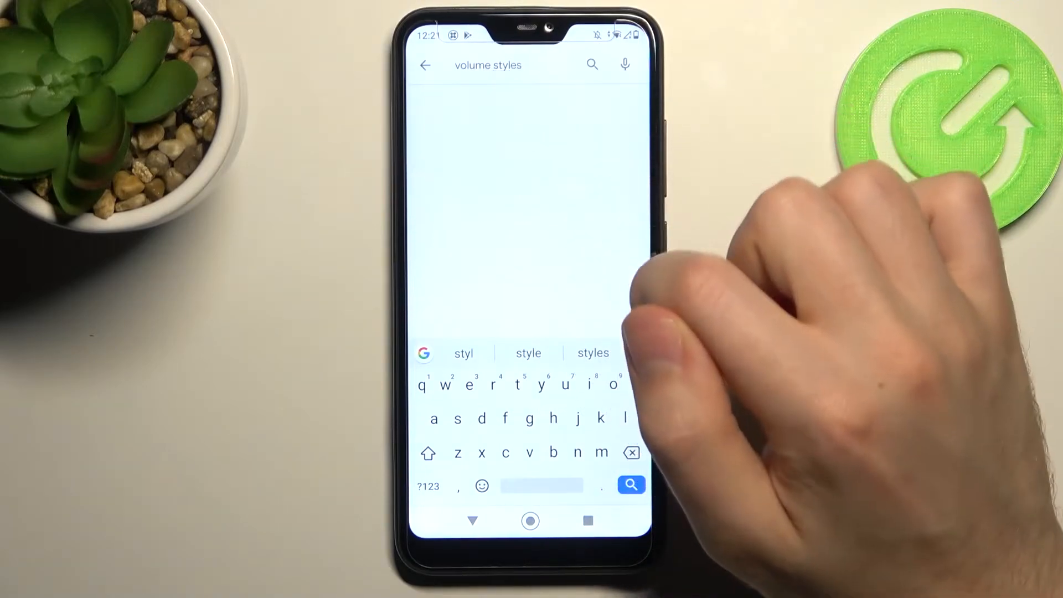
{"action": "left_click", "coordinate": [630, 485]}
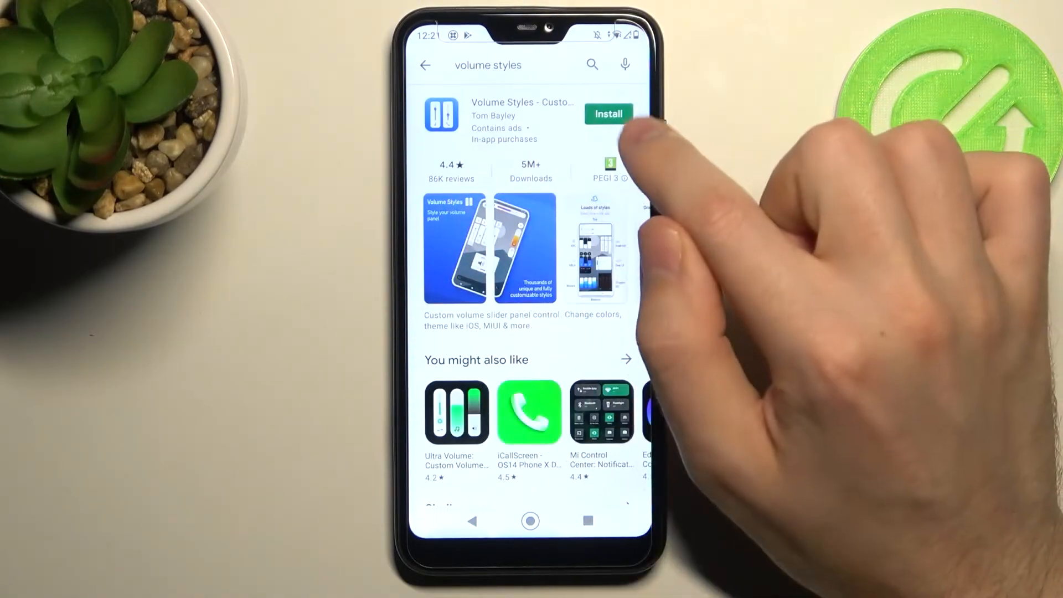
Install the Volume Styles app from its listing and launch it.
{"action": "left_click", "coordinate": [608, 113]}
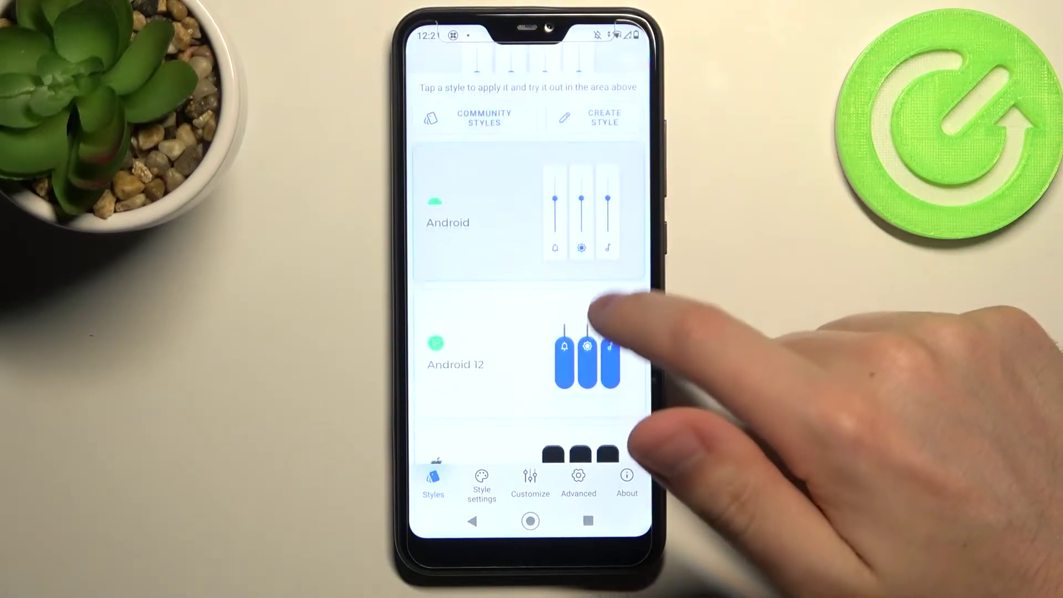
Scroll the Styles list to reach and apply the Android 12 panel style.
{"action": "scroll", "scroll_direction": "up", "scroll_amount": 3}
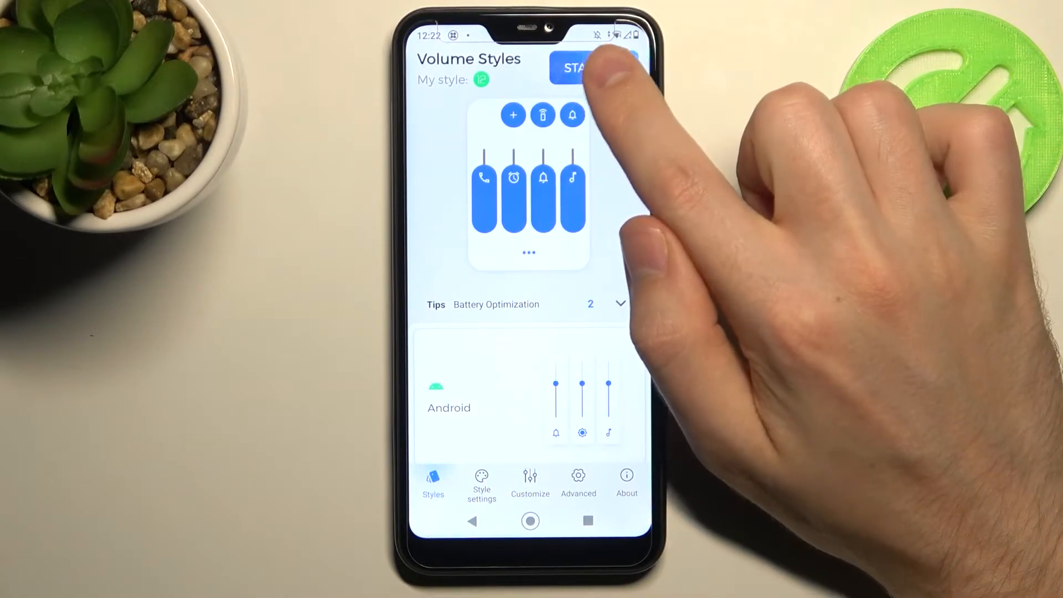
Start the custom panel and enable the Volume Styles accessibility service in Settings.
{"action": "left_click", "coordinate": [579, 67]}
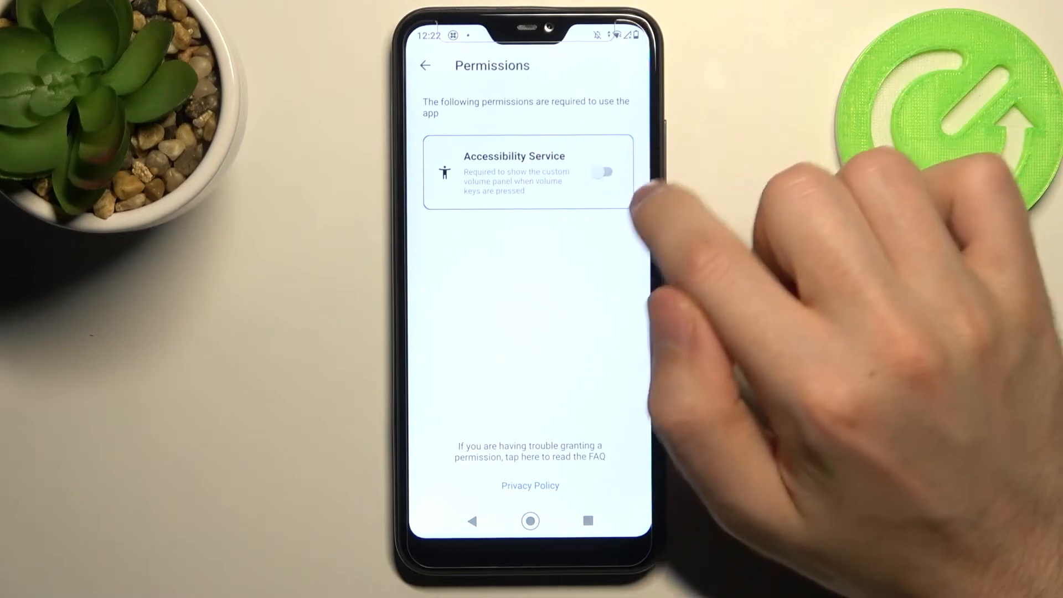
{"action": "mouse_move", "coordinate": [630, 252]}
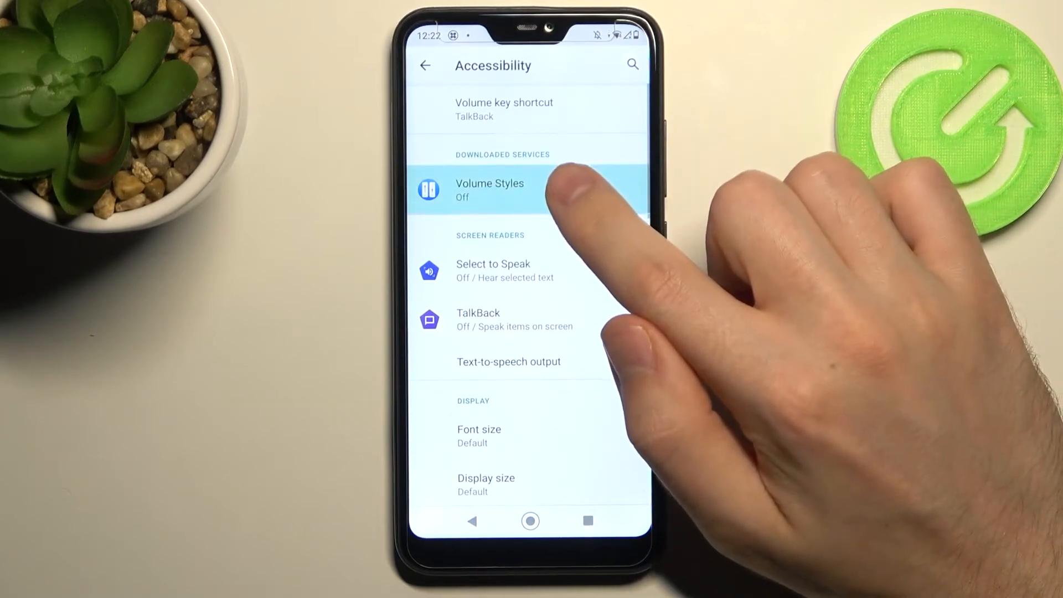
{"action": "left_click", "coordinate": [488, 189]}
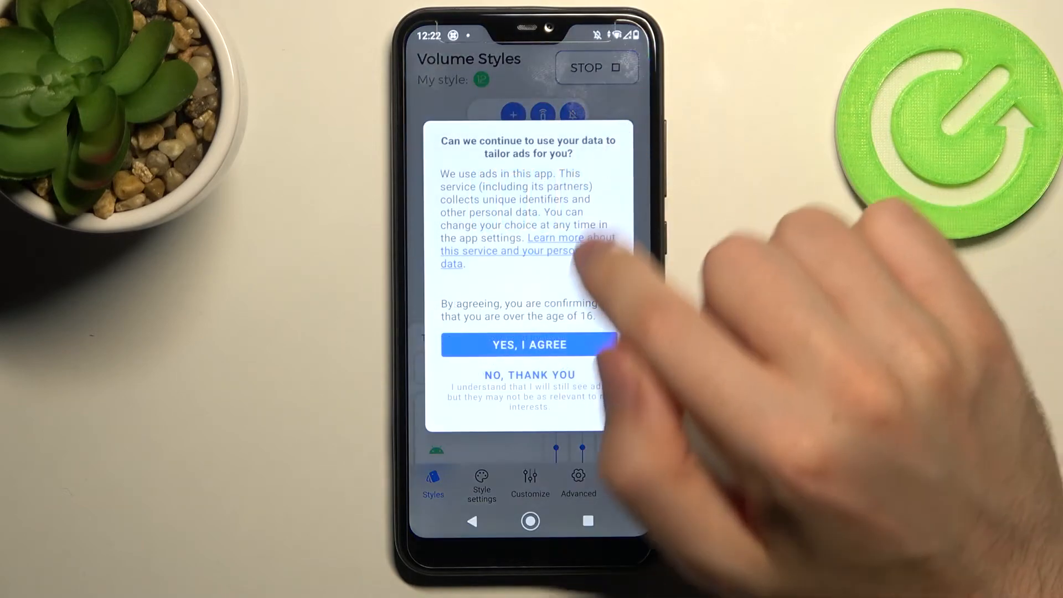
Agree to personalised ads, leaving the running panel with the STOP button shown.
{"action": "left_click", "coordinate": [530, 344]}
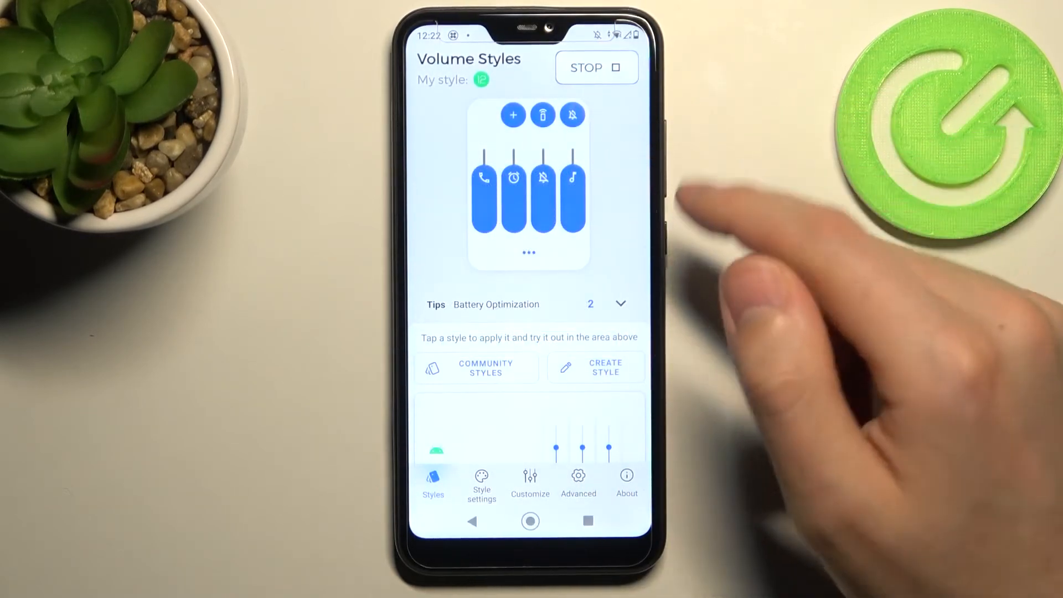